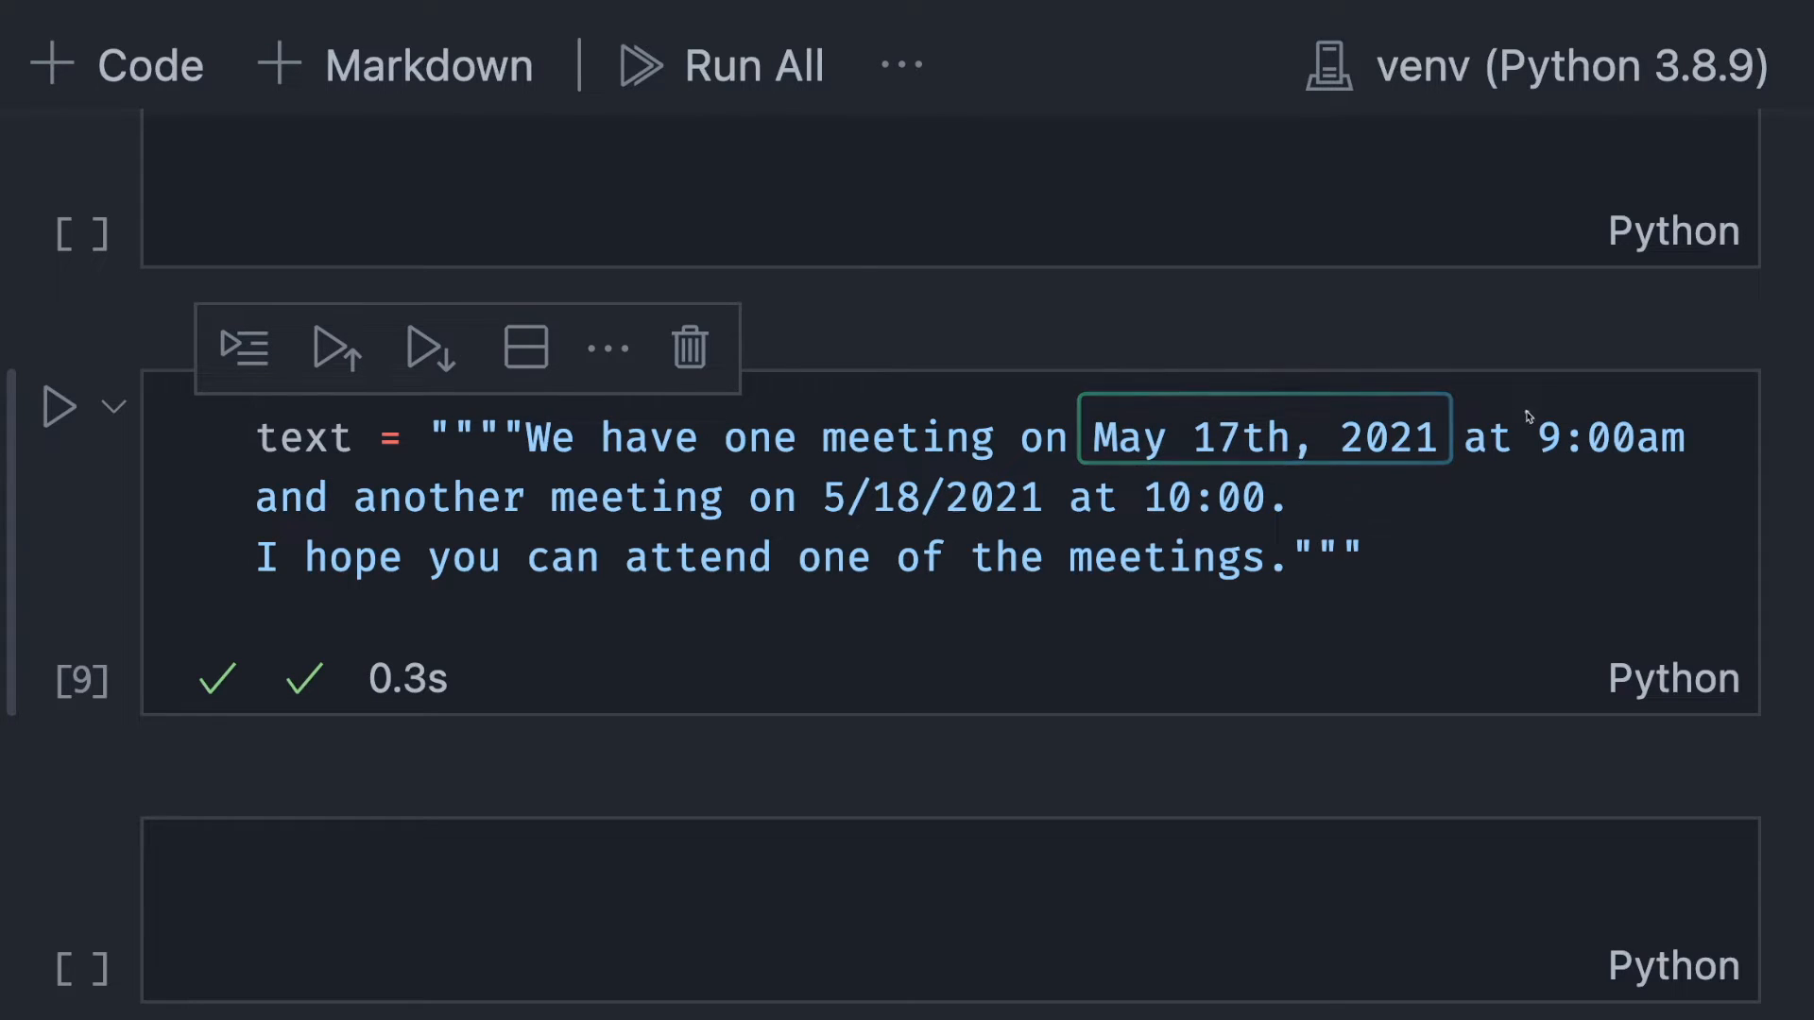
Bring up the cell that regex-matches '5/18/2021' in the meeting text and parses it with strptime.
click(926, 498)
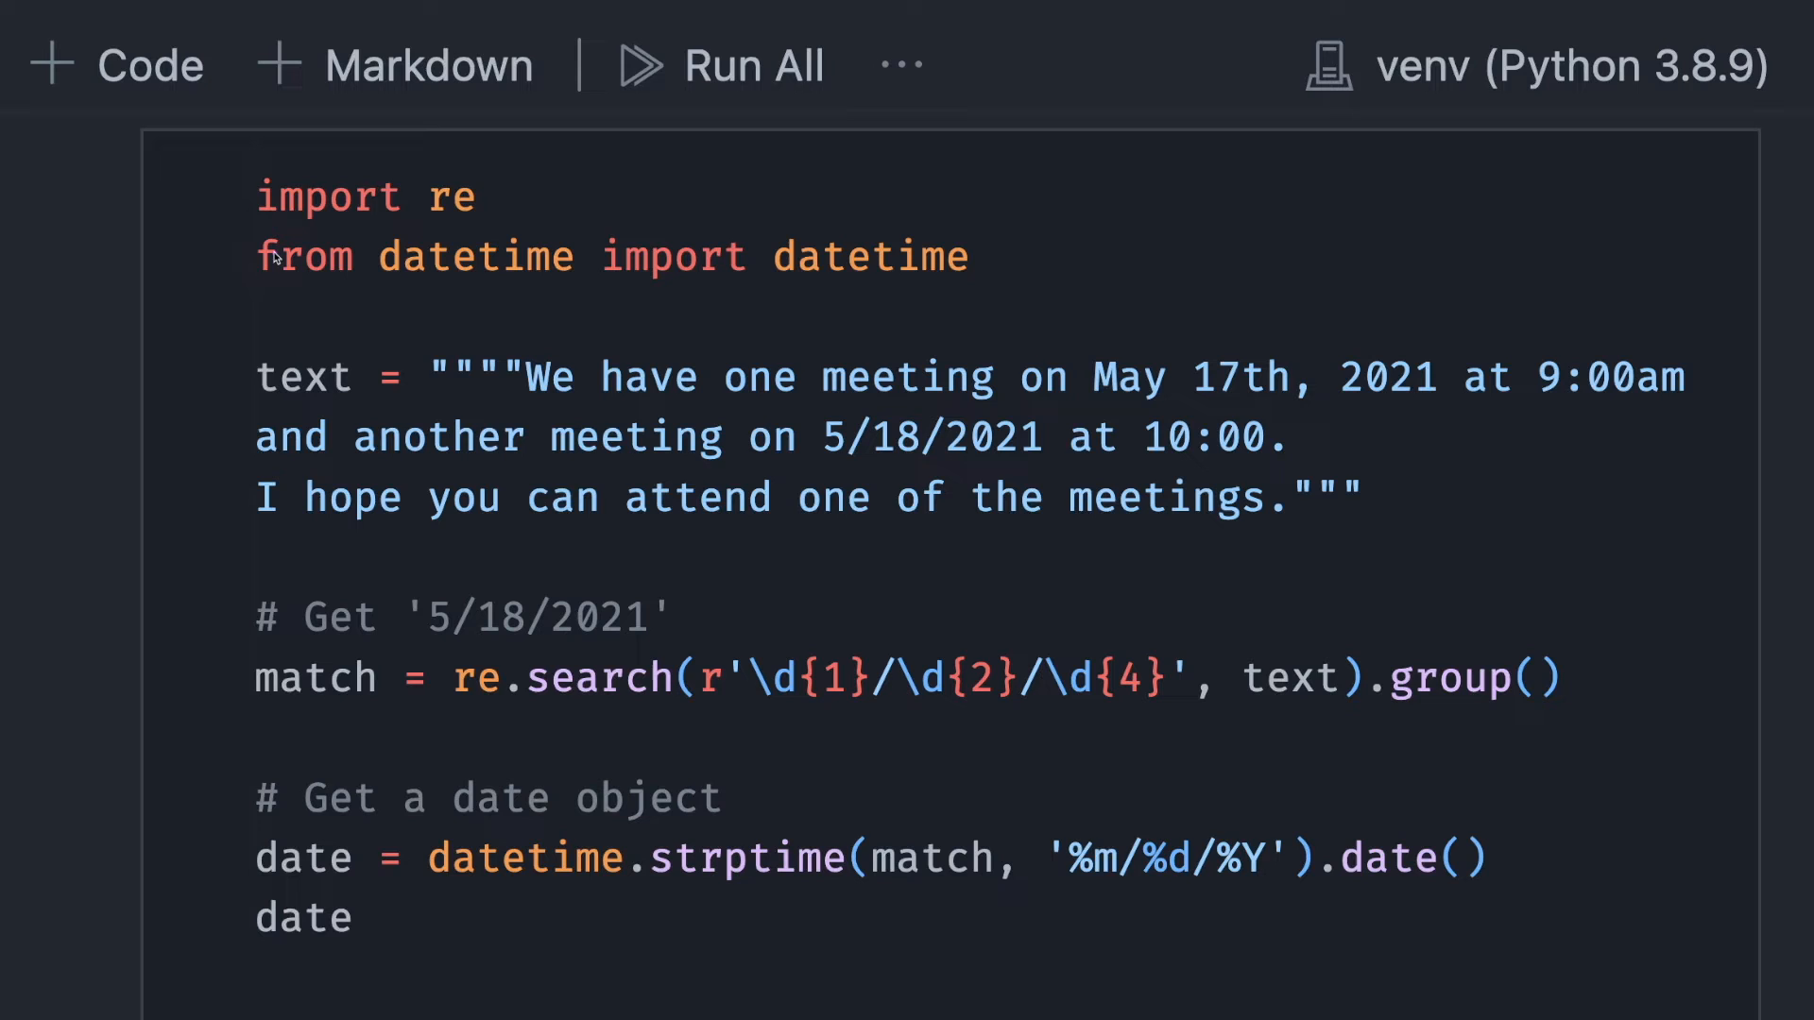
double_click(926, 678)
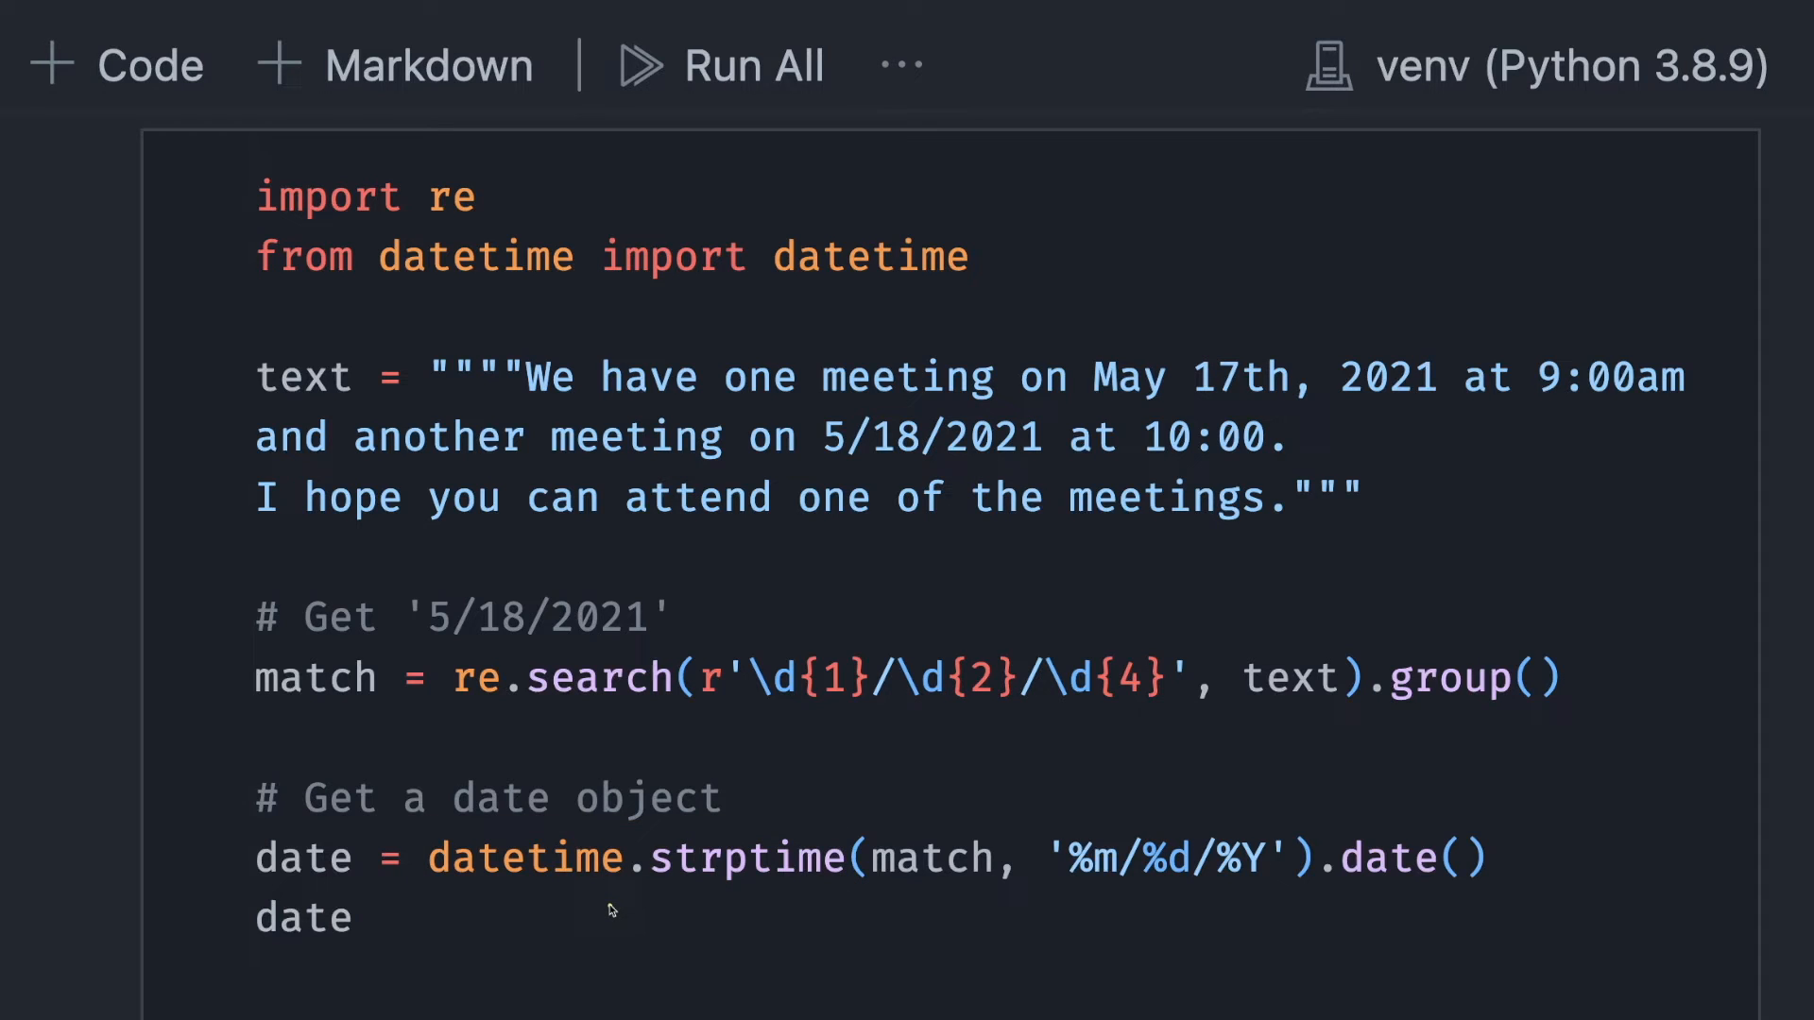
double_click(498, 857)
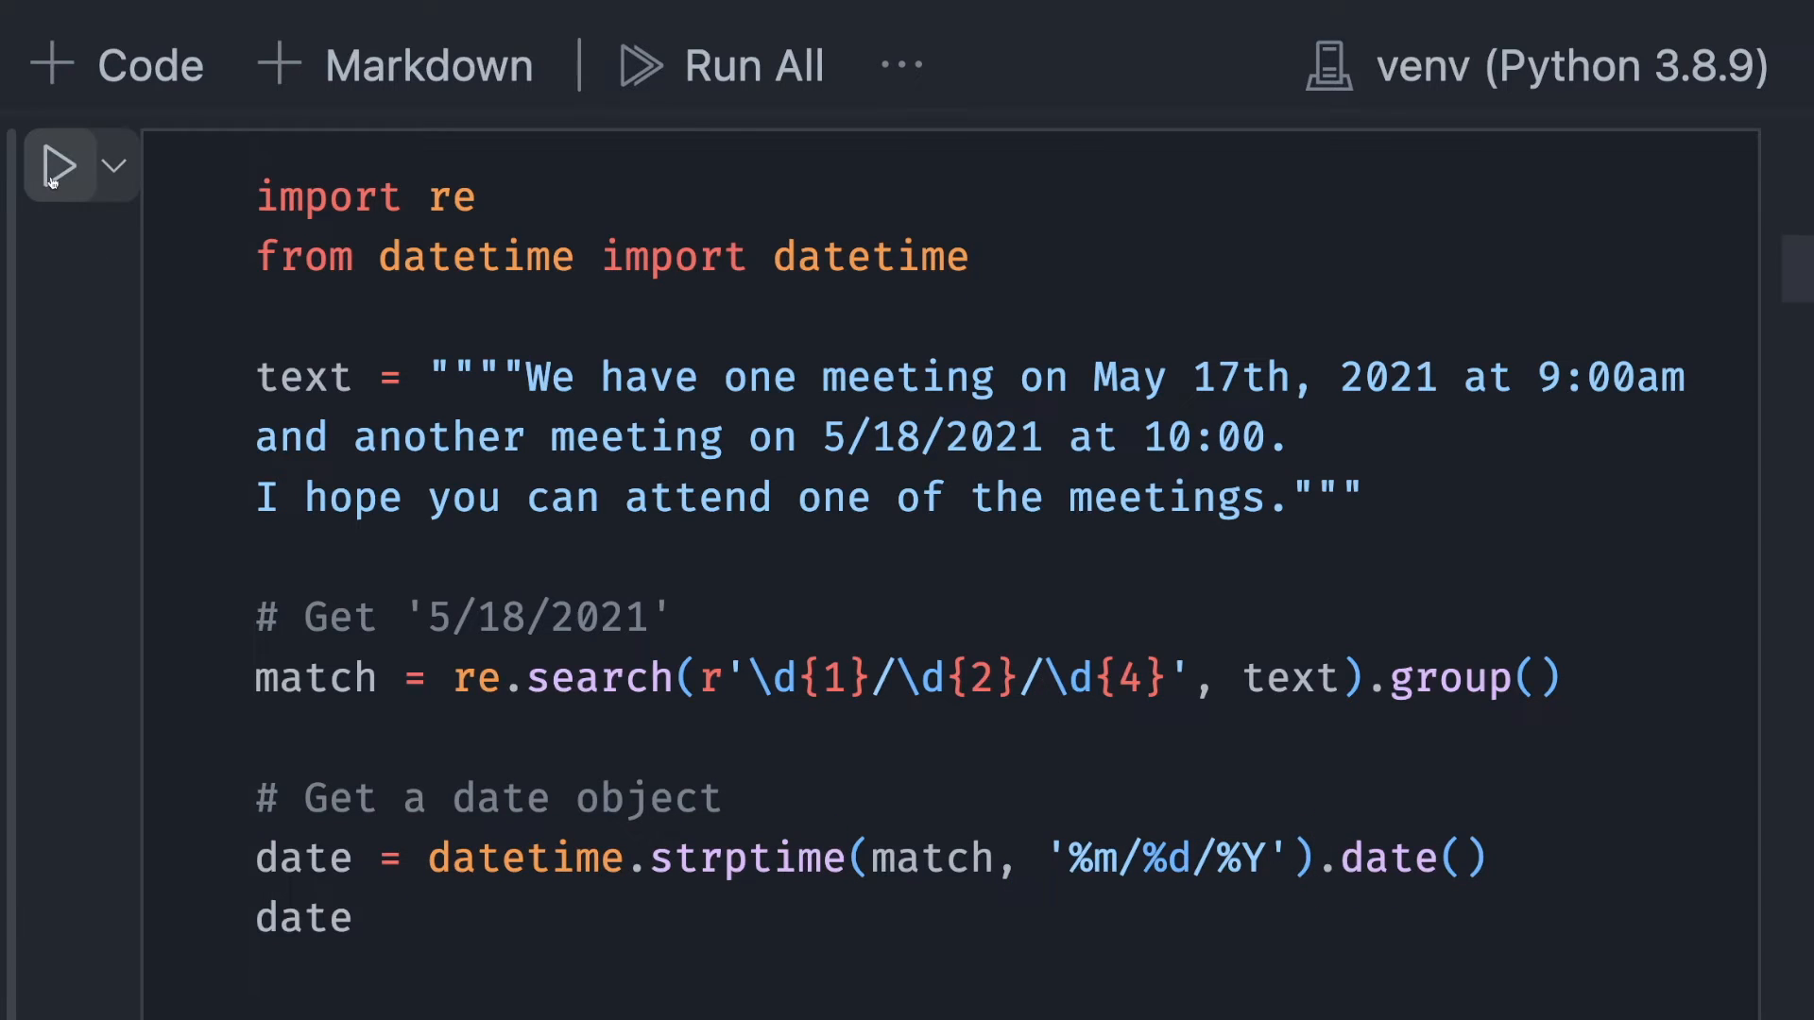
click(58, 165)
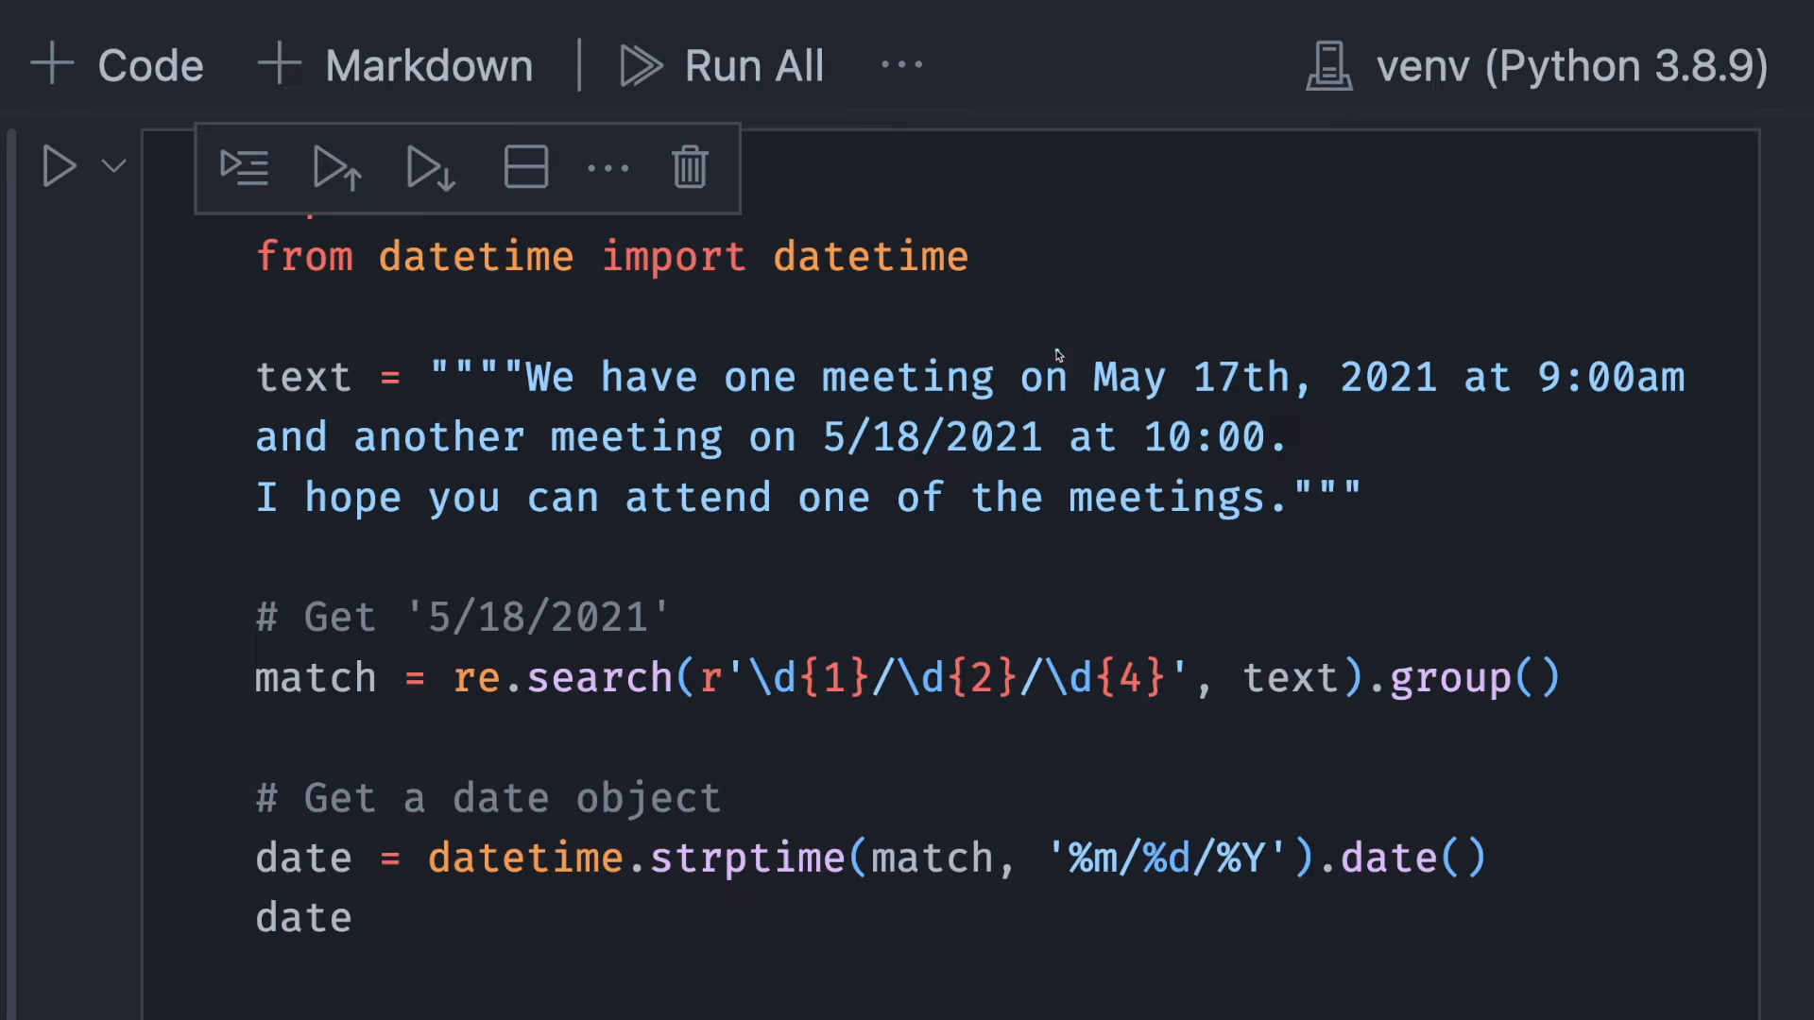
mouse_move(886, 498)
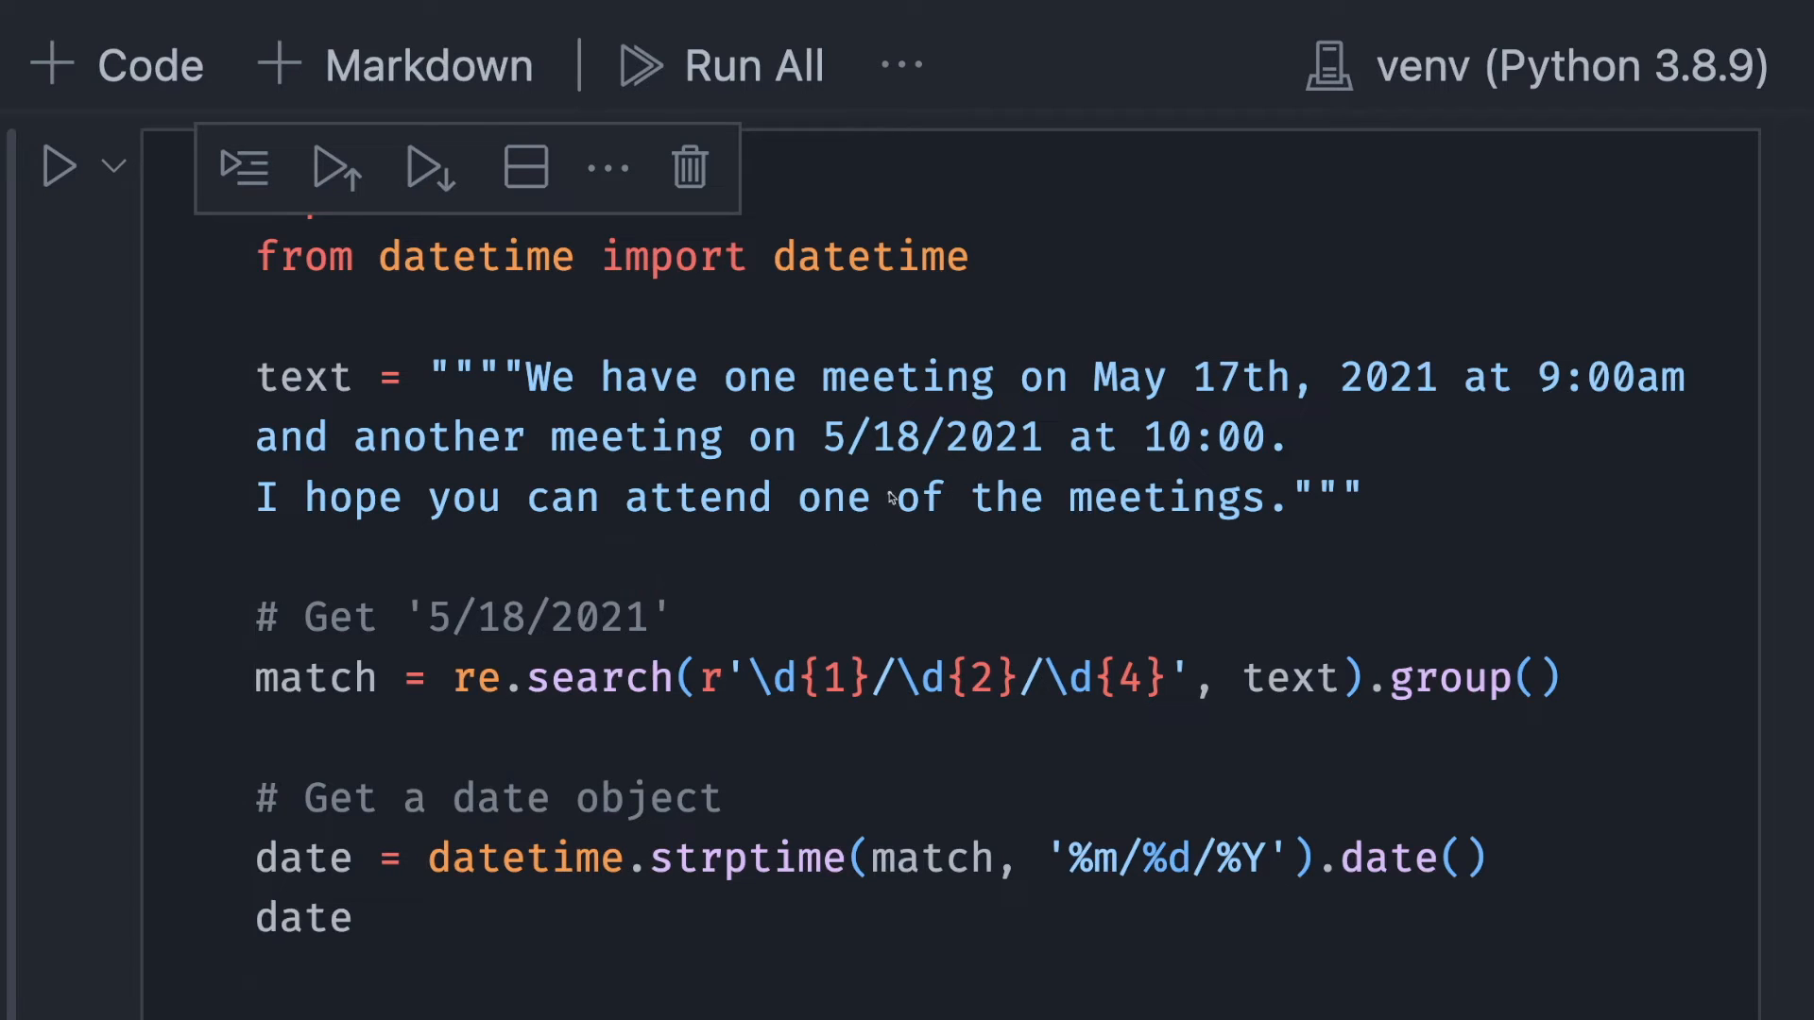
double_click(923, 438)
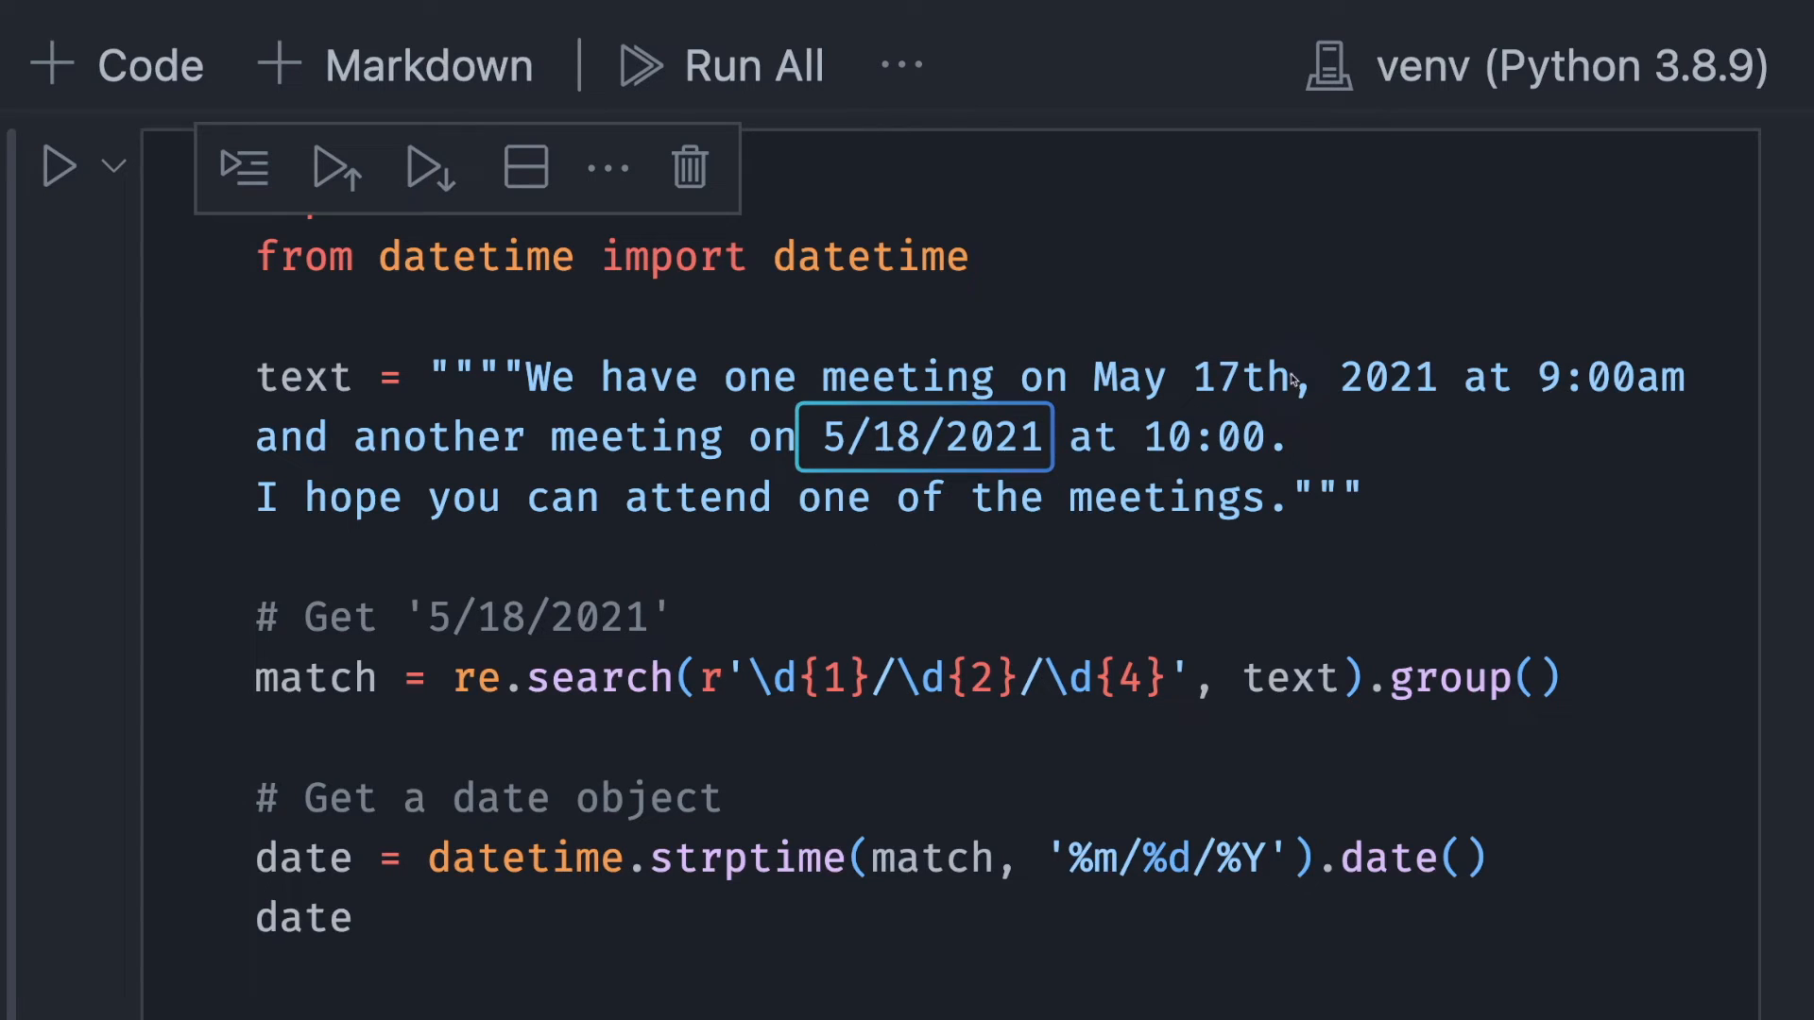
click(1249, 376)
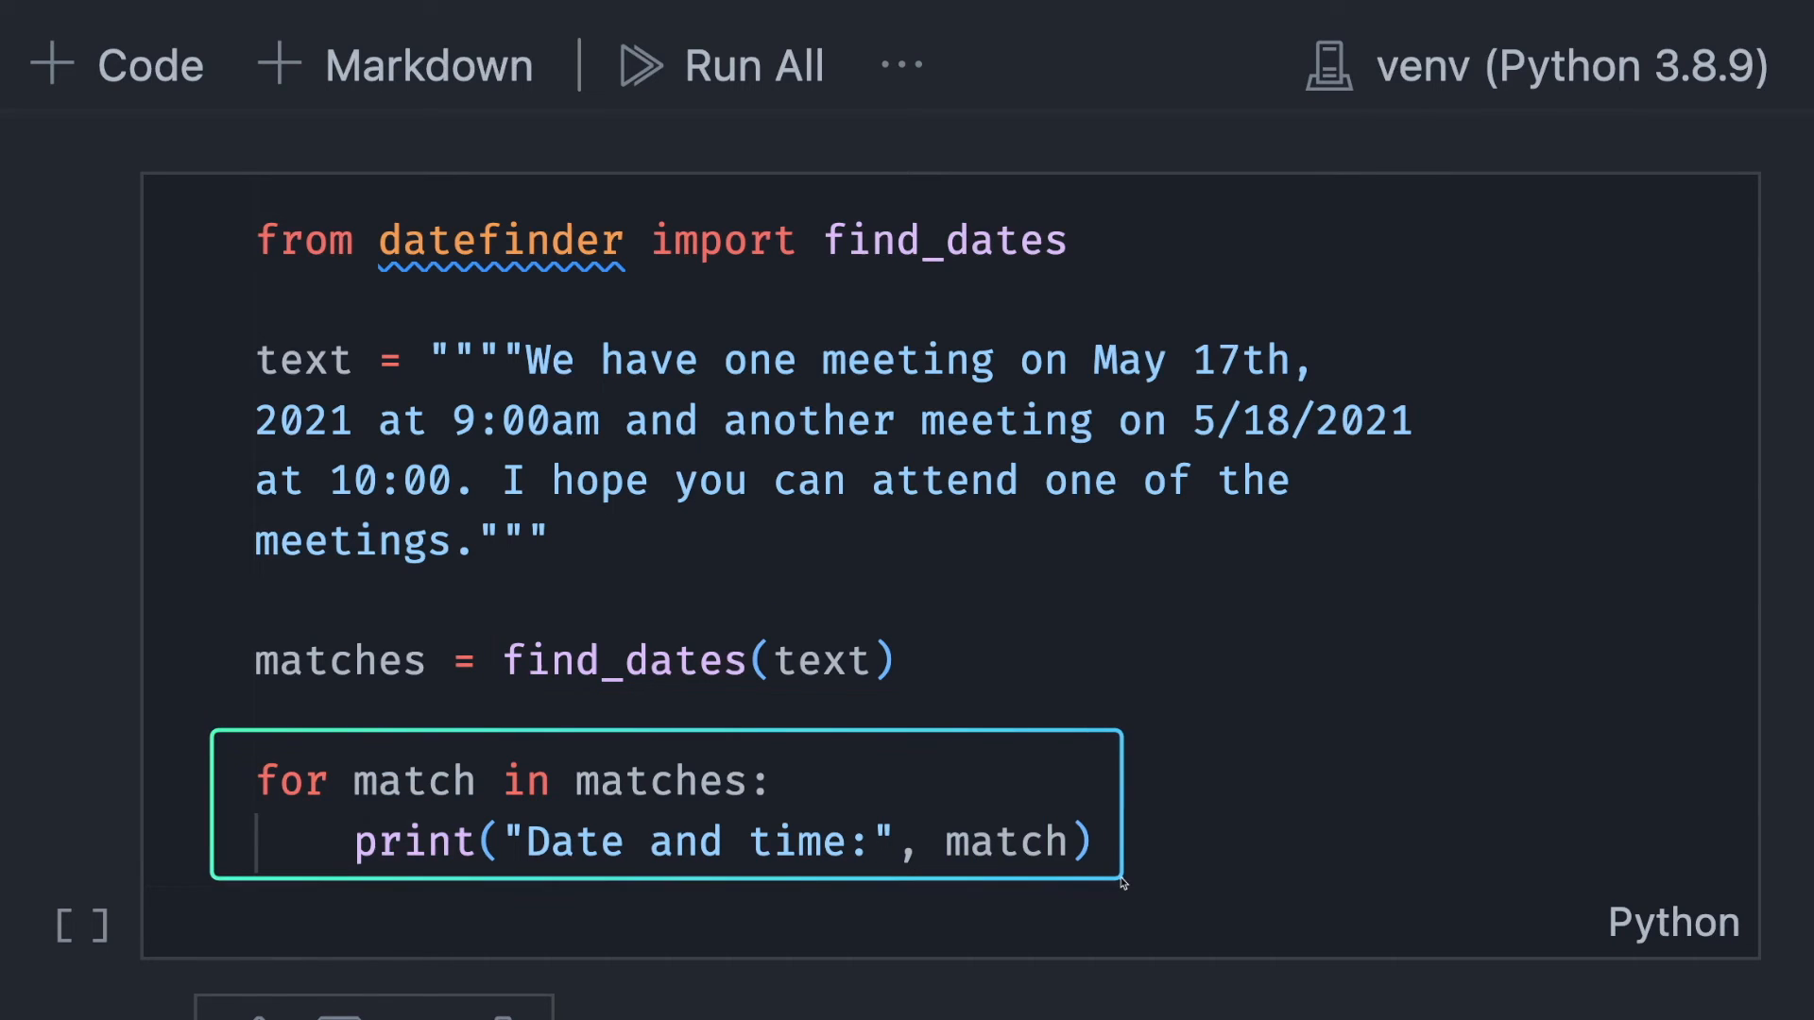
Run the datefinder find_dates cell that prints every date in the meeting text.
click(58, 210)
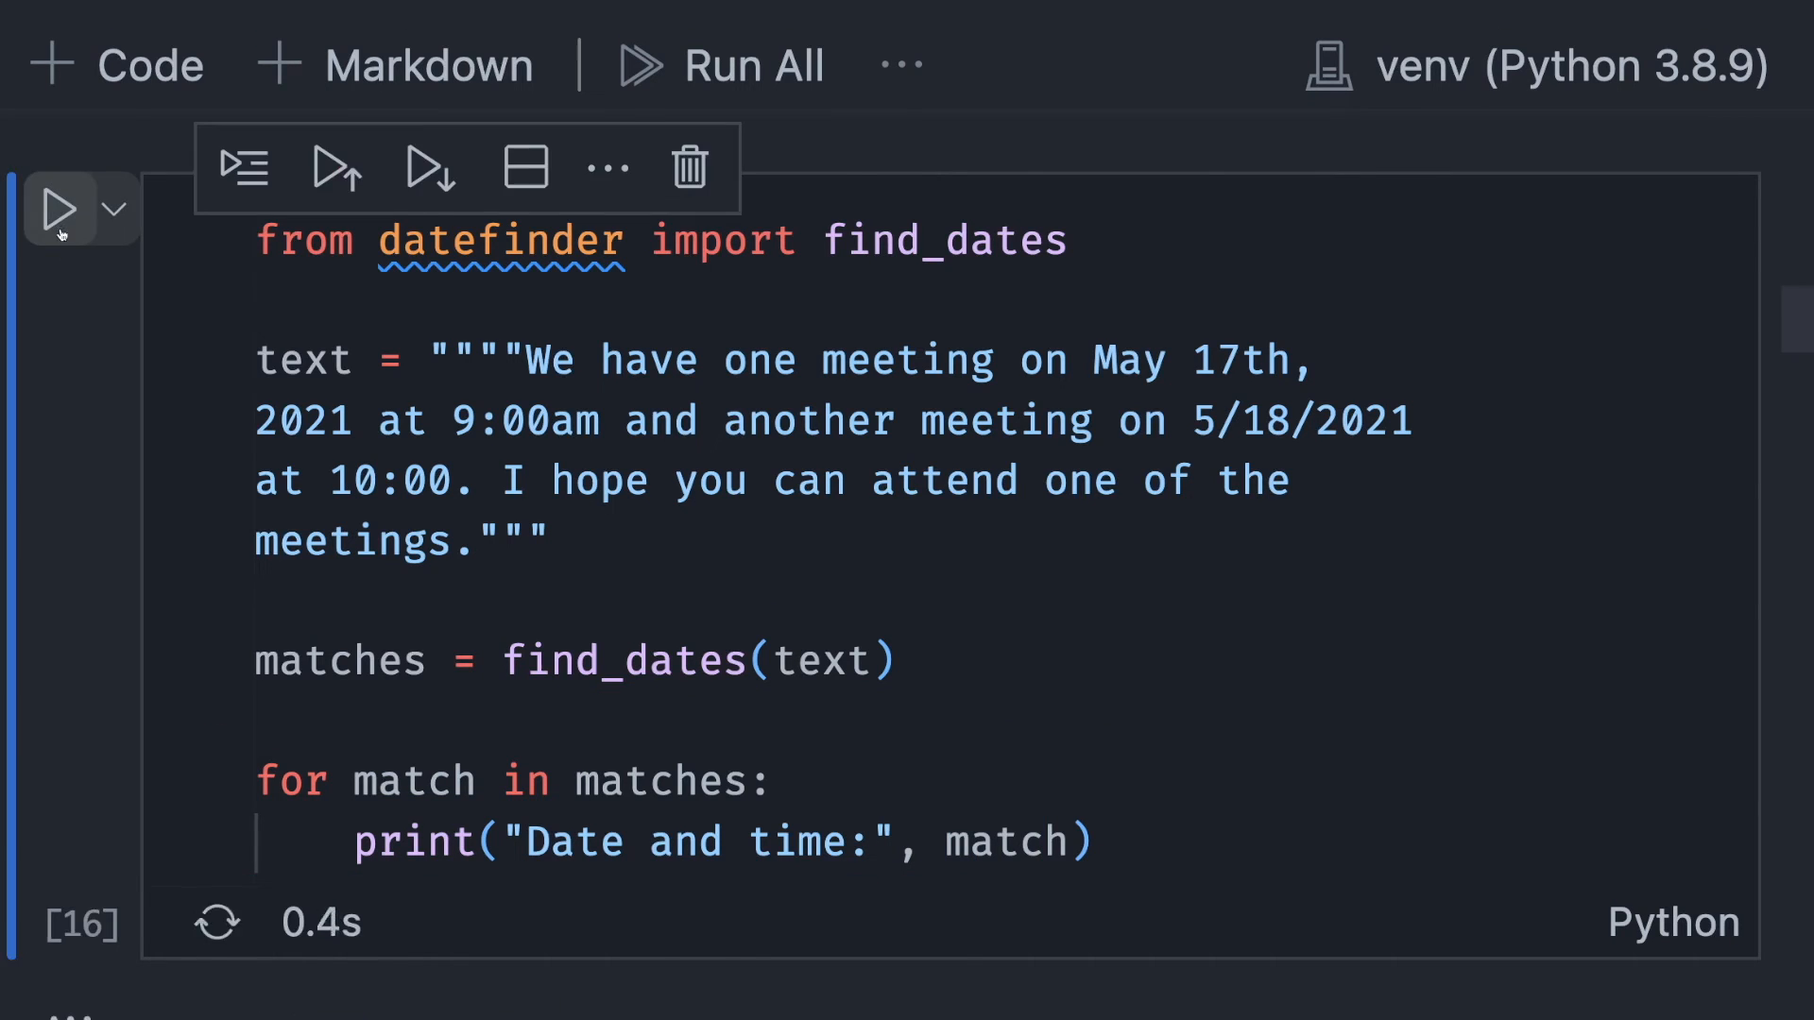
click(58, 210)
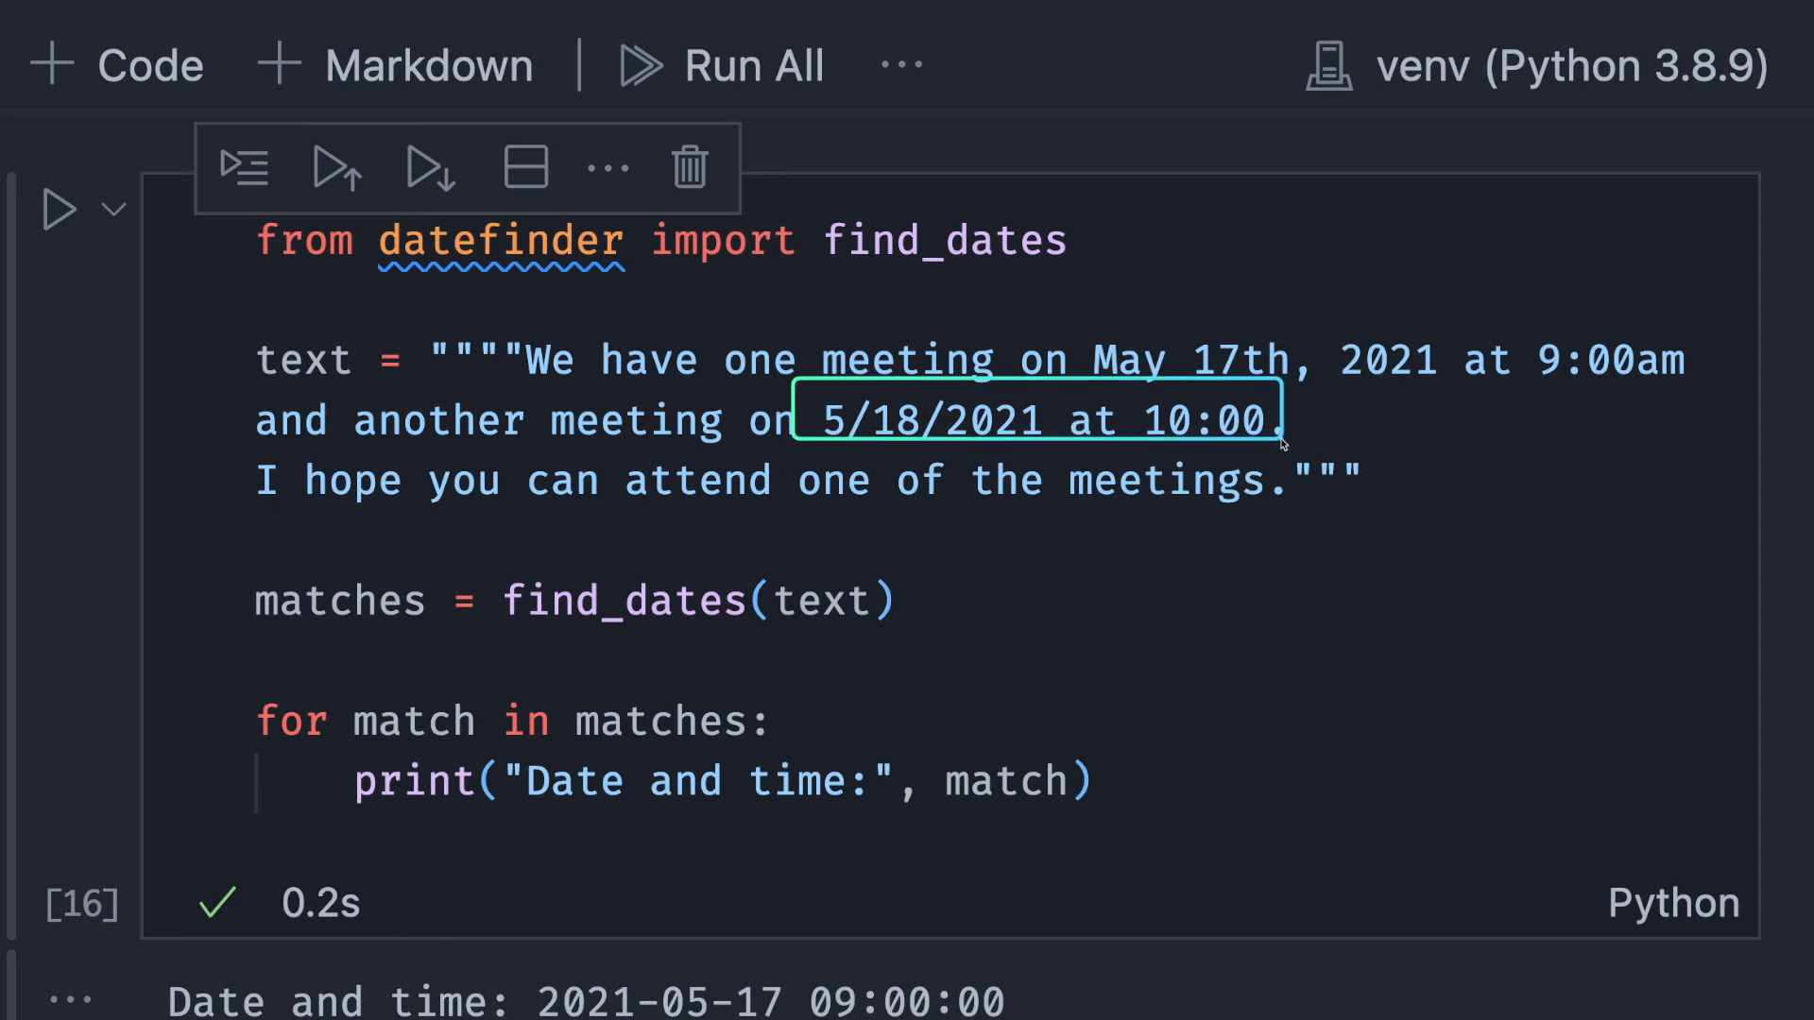
click(1093, 782)
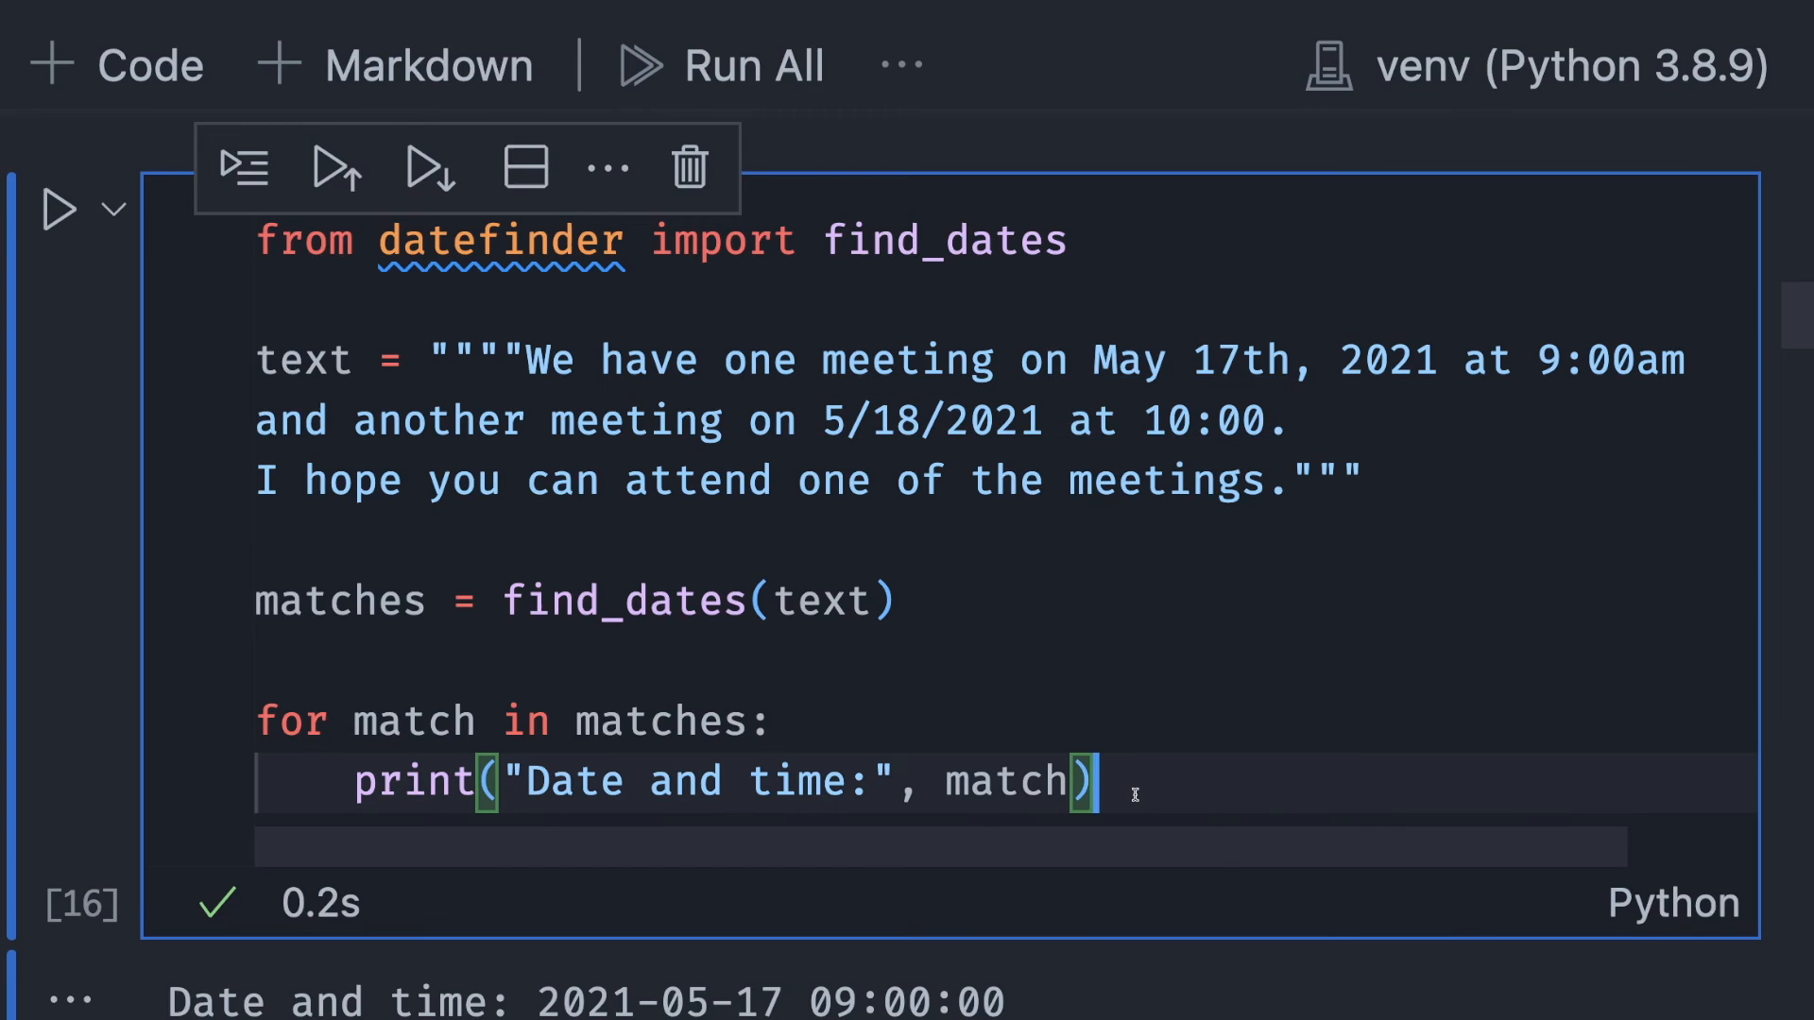